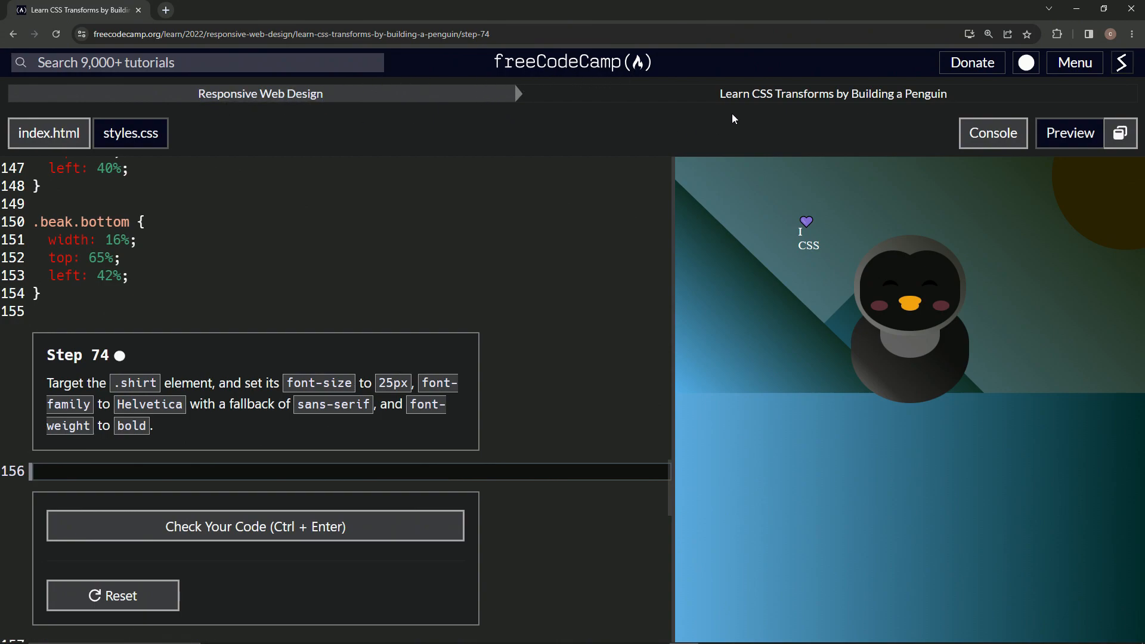
pyautogui.moveTo(937, 115)
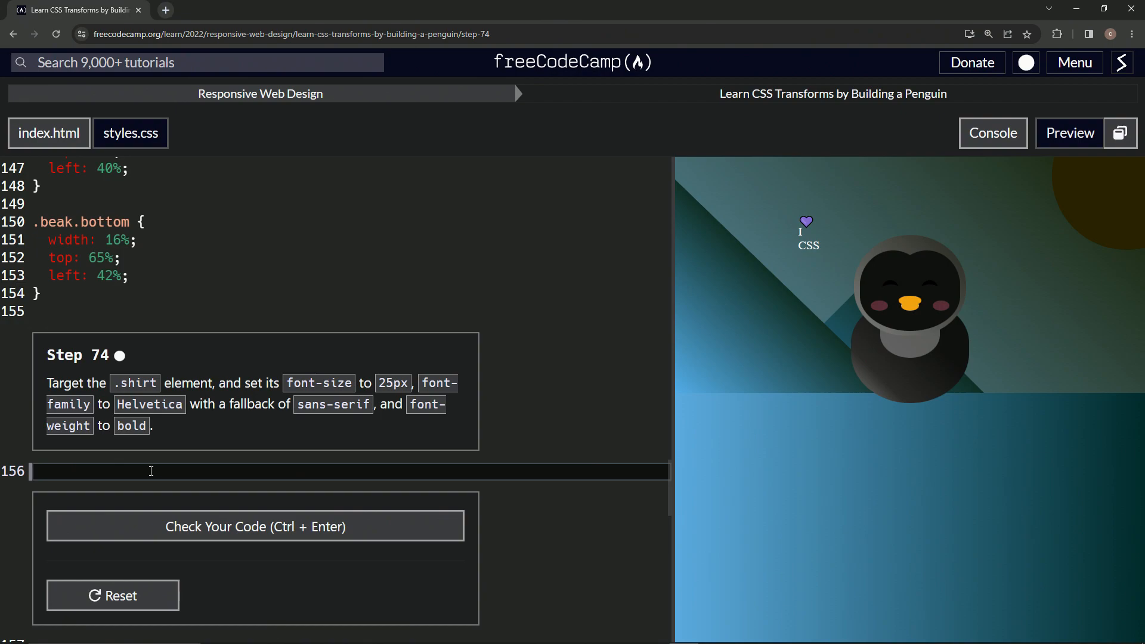
# Write the .shirt rule: font-size 25px, font-family Helvetica, sans-serif, font-weight bold.
pyautogui.write('.shirt')
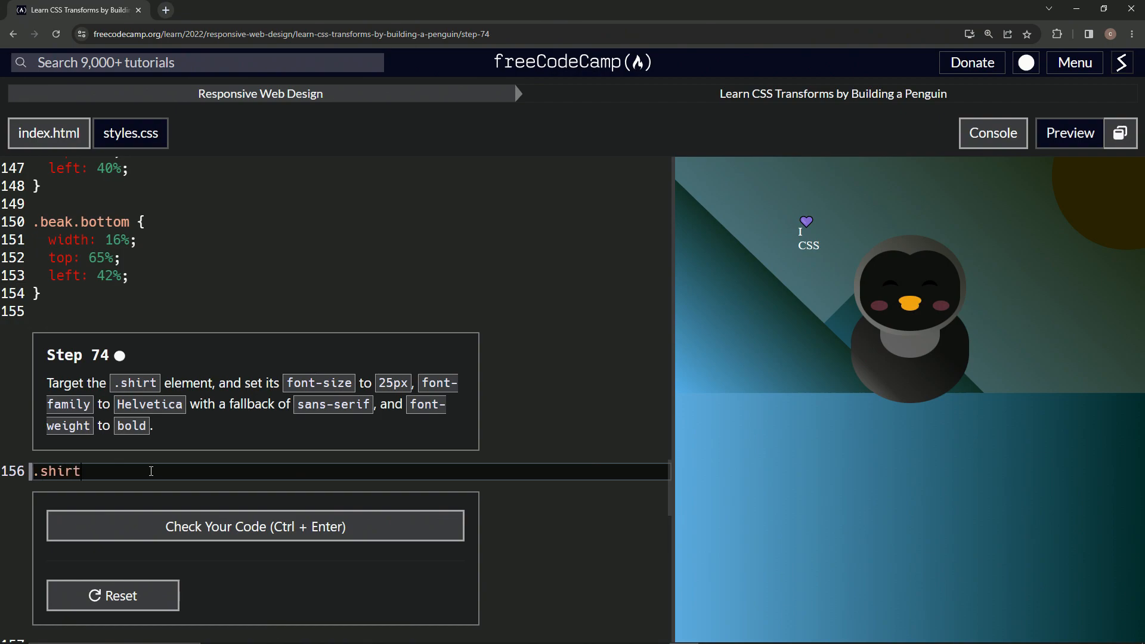
pyautogui.write('P')
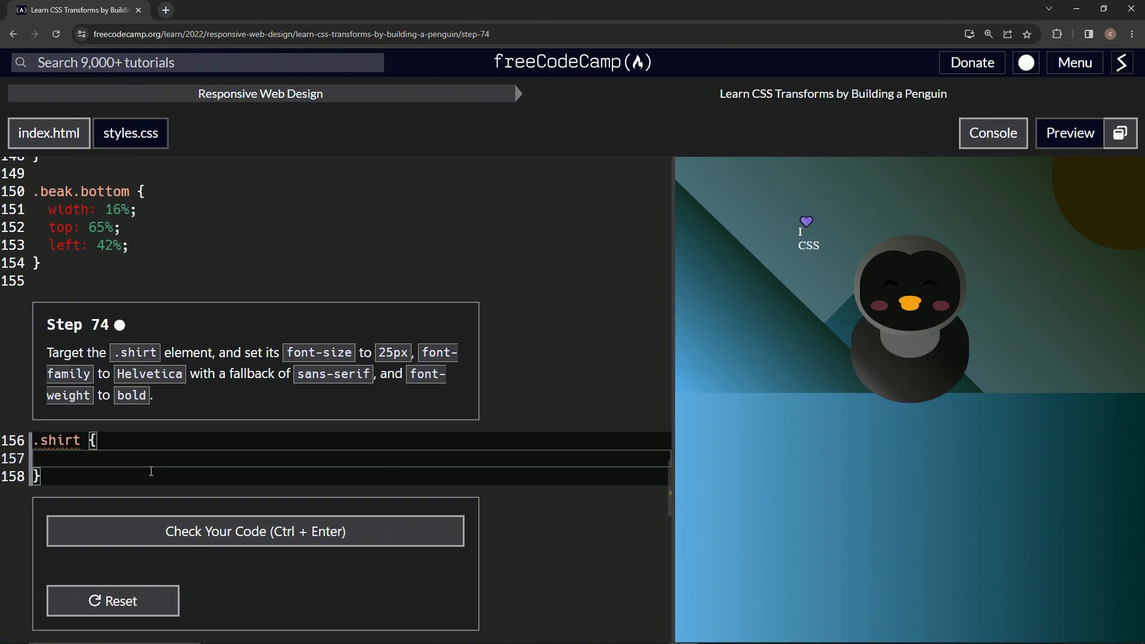
pyautogui.write('font-')
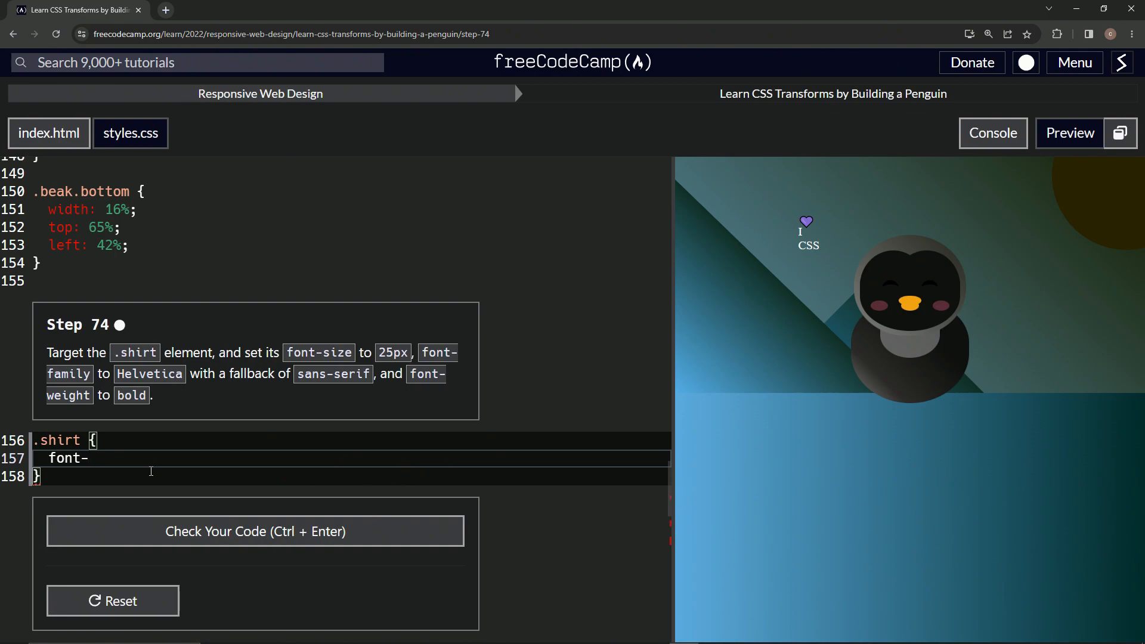
pyautogui.write('size: 25')
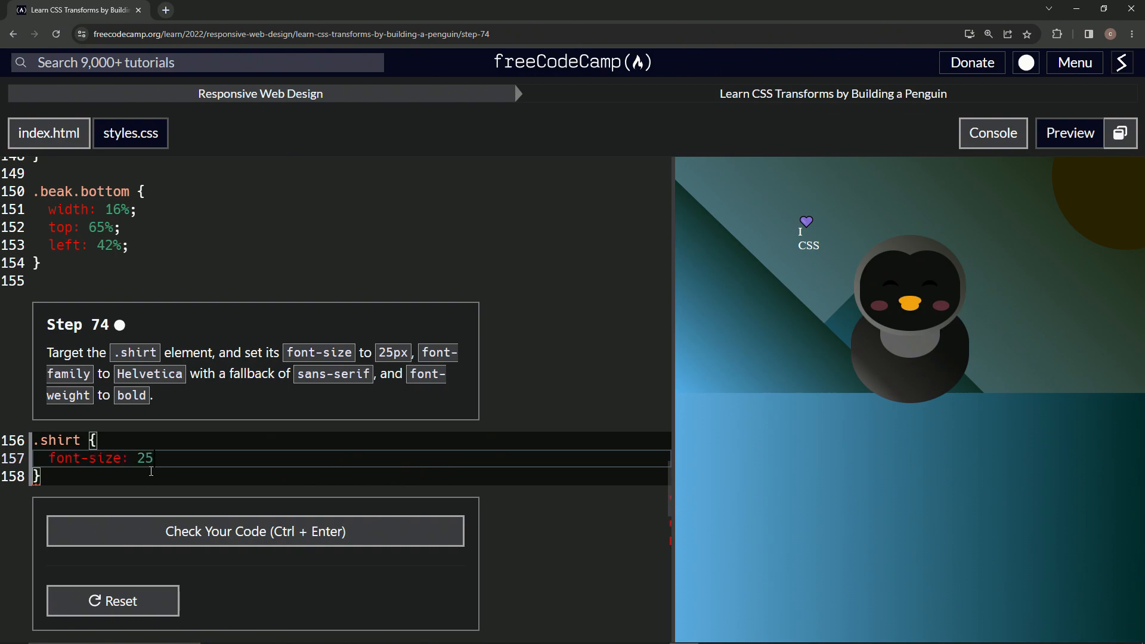
pyautogui.write('px;')
pyautogui.write('font-family')
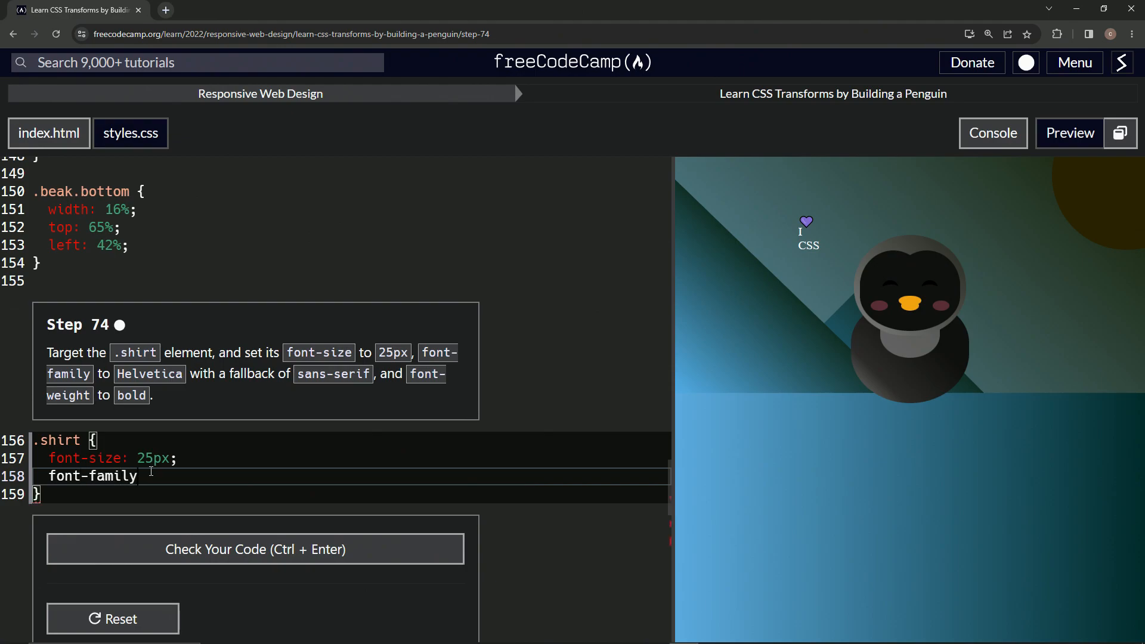
pyautogui.write(': Helvetica,')
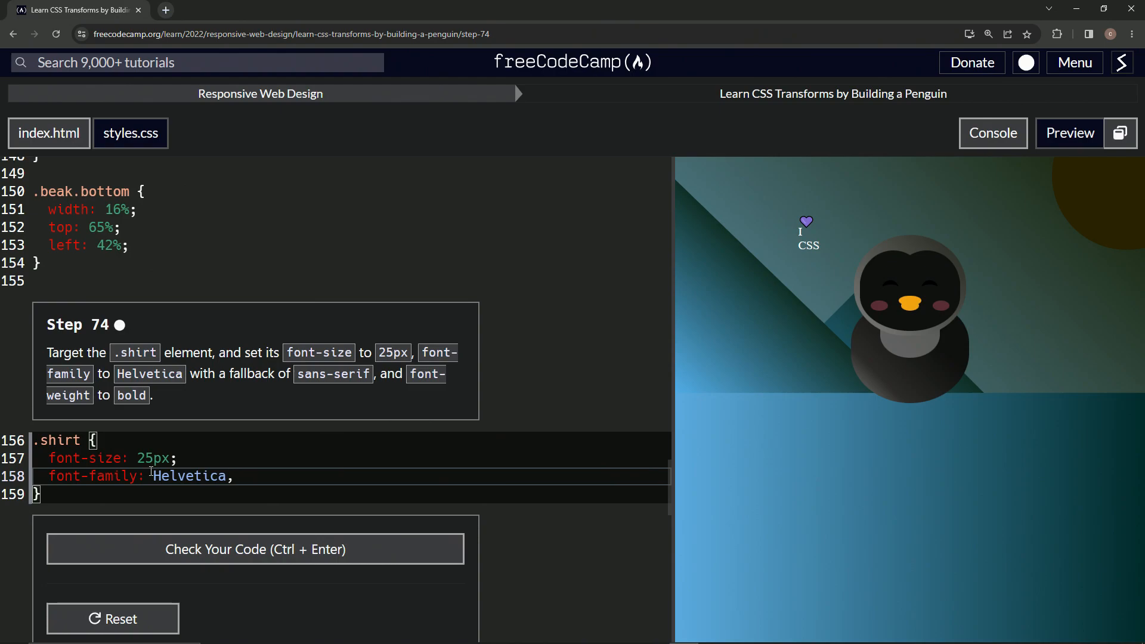
pyautogui.write('sans')
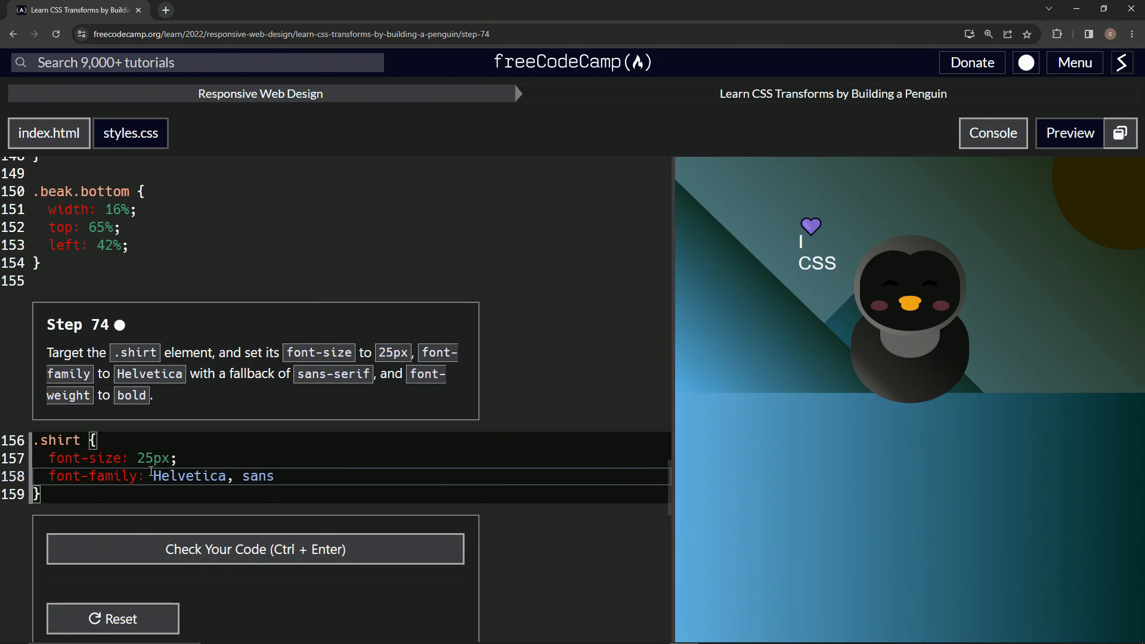
pyautogui.write('-serif')
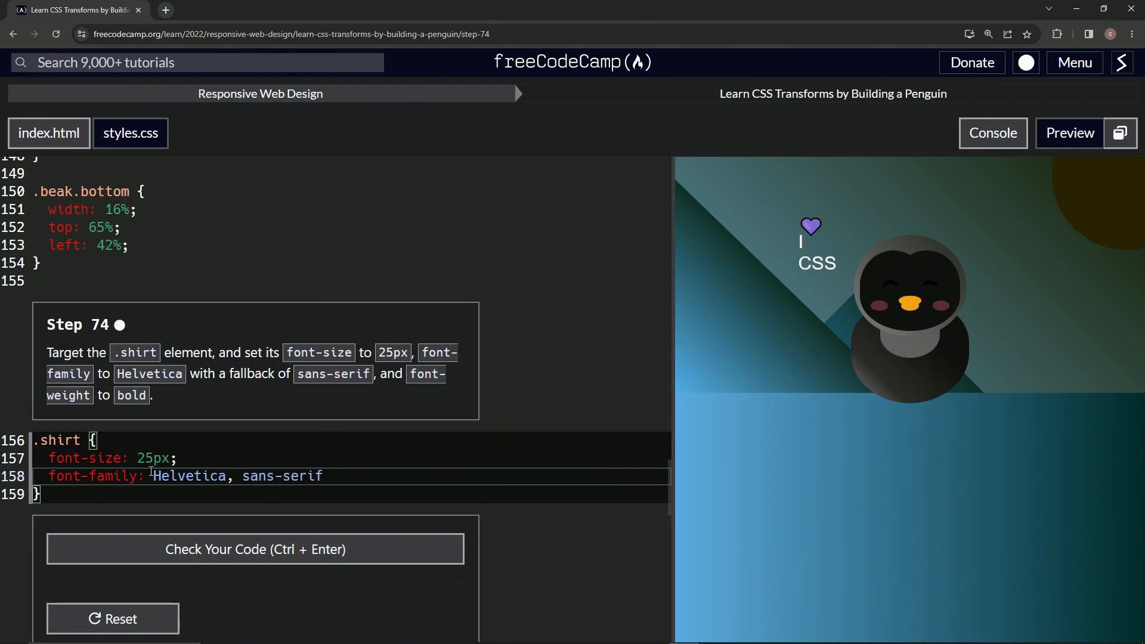
pyautogui.write('font')
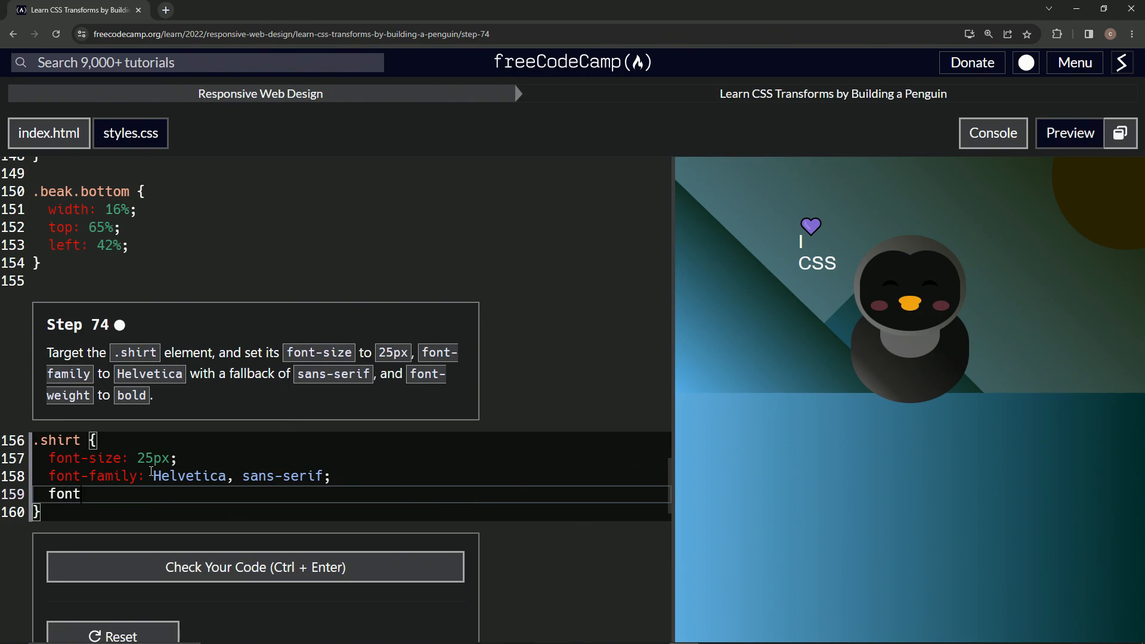
pyautogui.write('-we')
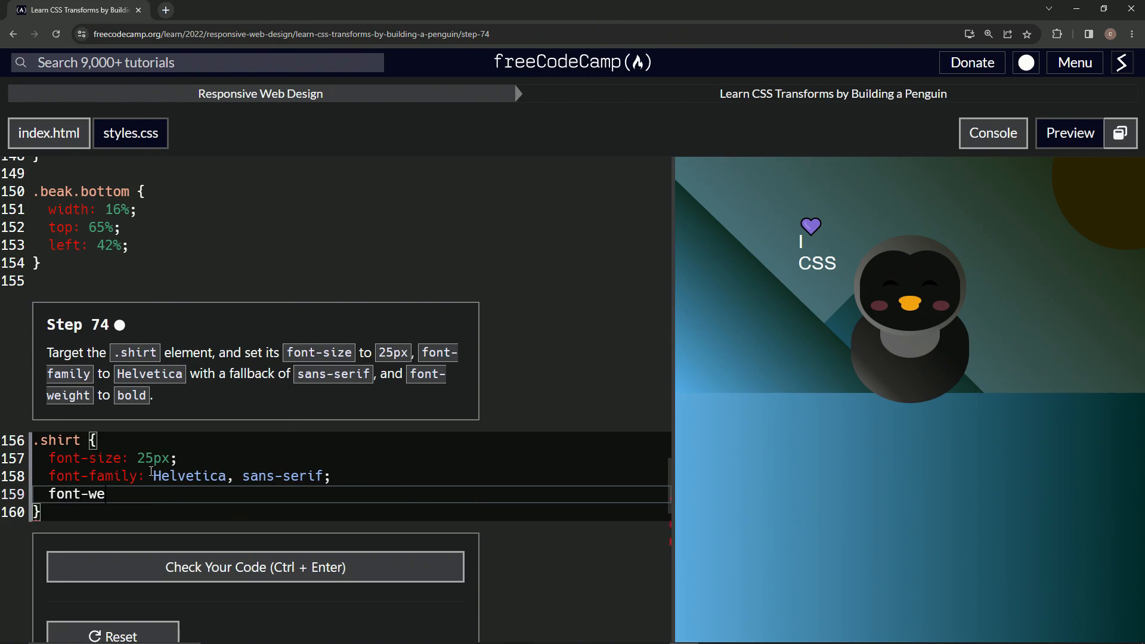
pyautogui.write('ight')
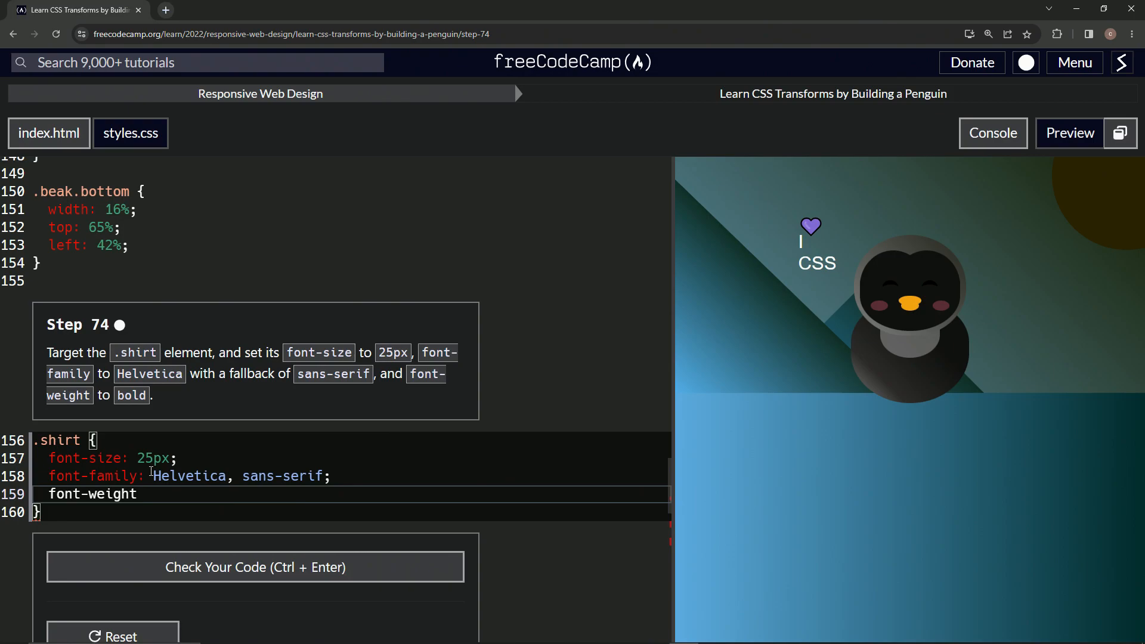
pyautogui.write(': bold;')
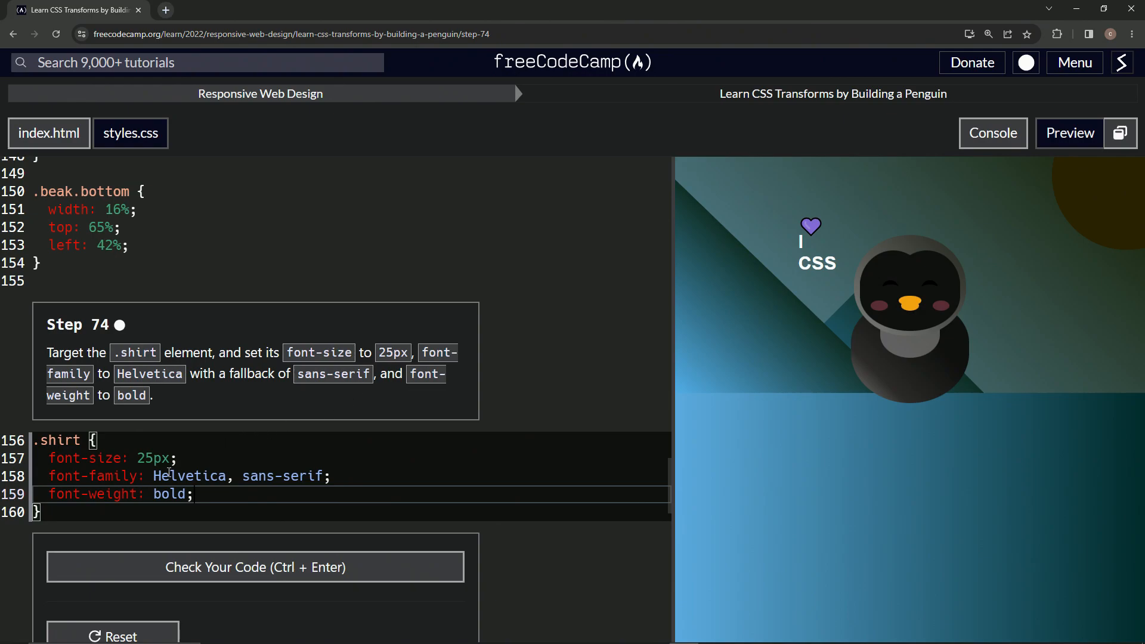
# Check the code, see the lowercase 'helvetica' failure, and recapitalise it to Helvetica.
pyautogui.doubleClick(190, 476)
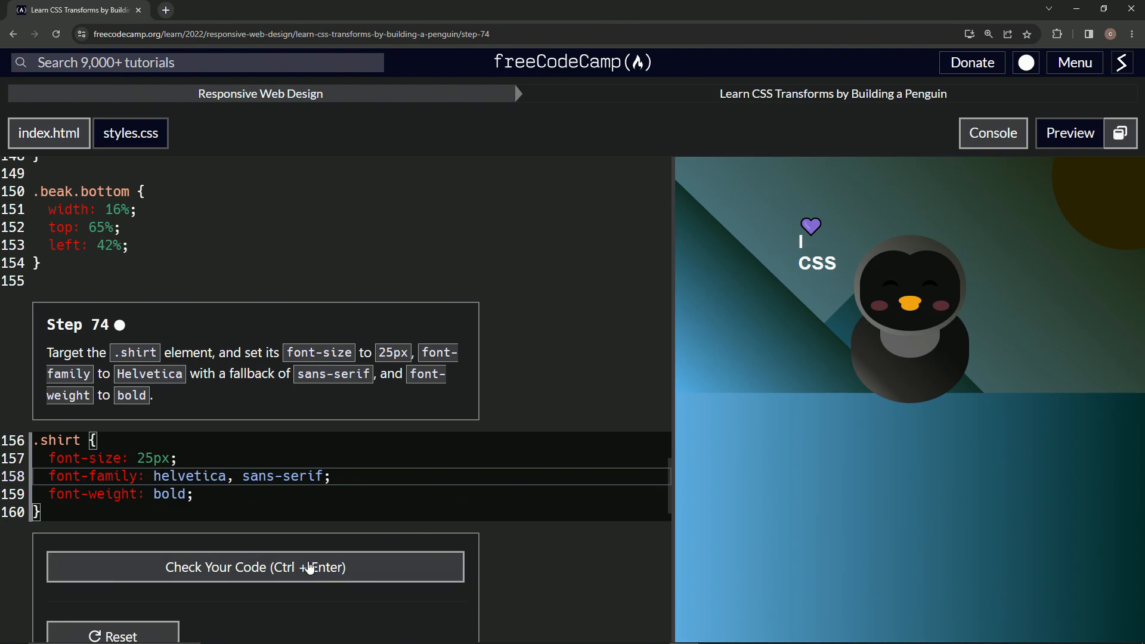
pyautogui.click(255, 566)
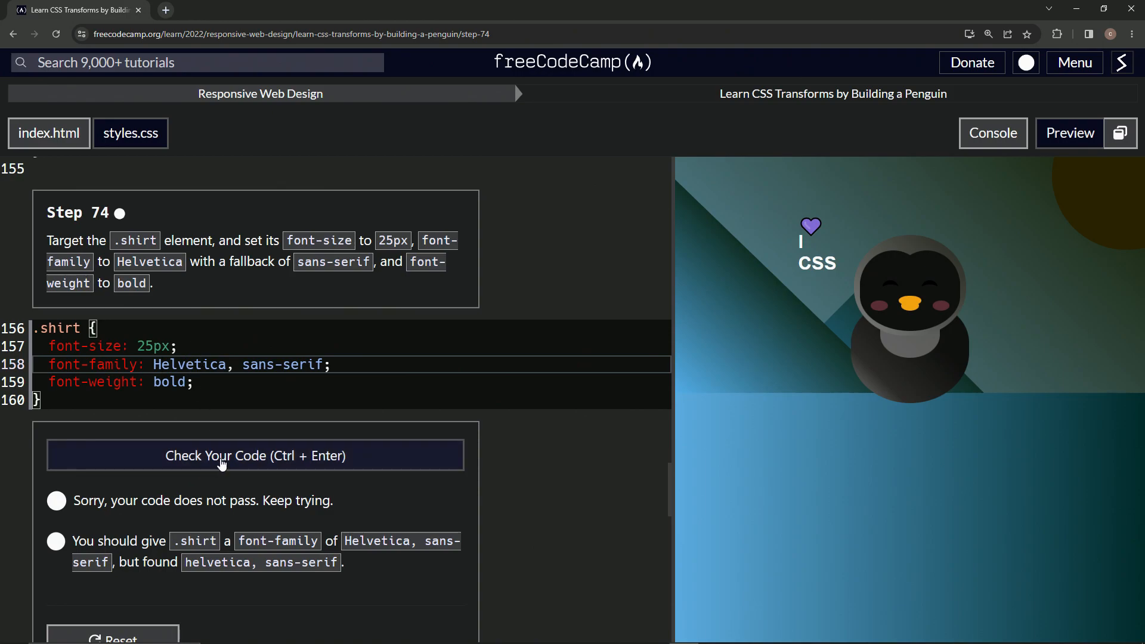
# Recheck the .shirt rule, pass, and submit to advance to step 75.
pyautogui.click(256, 455)
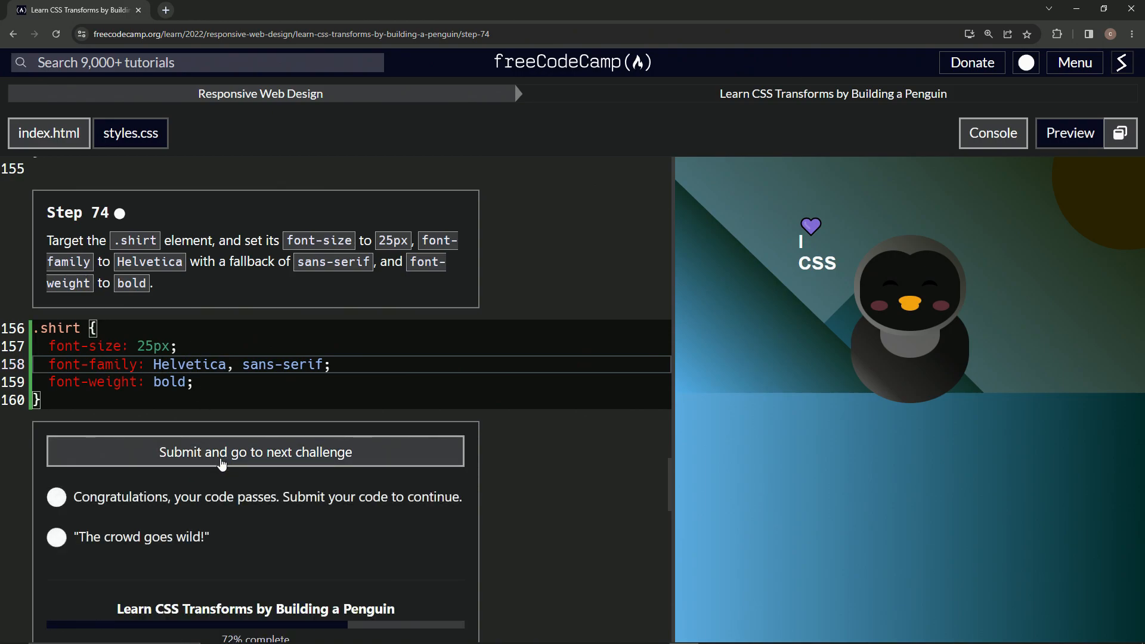
pyautogui.click(254, 450)
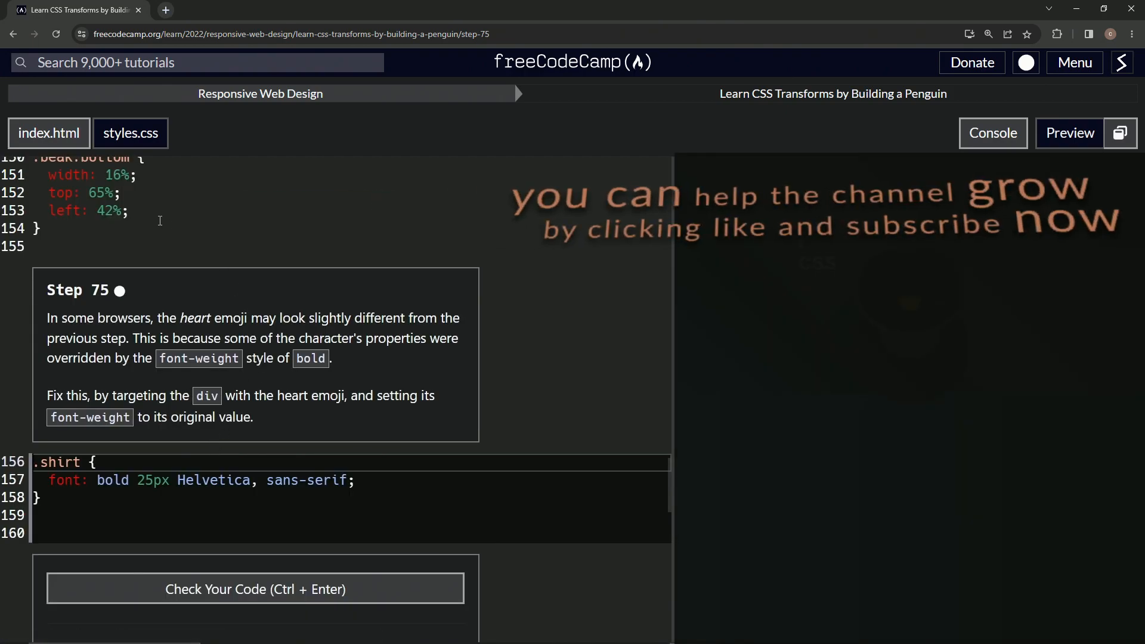
pyautogui.moveTo(154, 304)
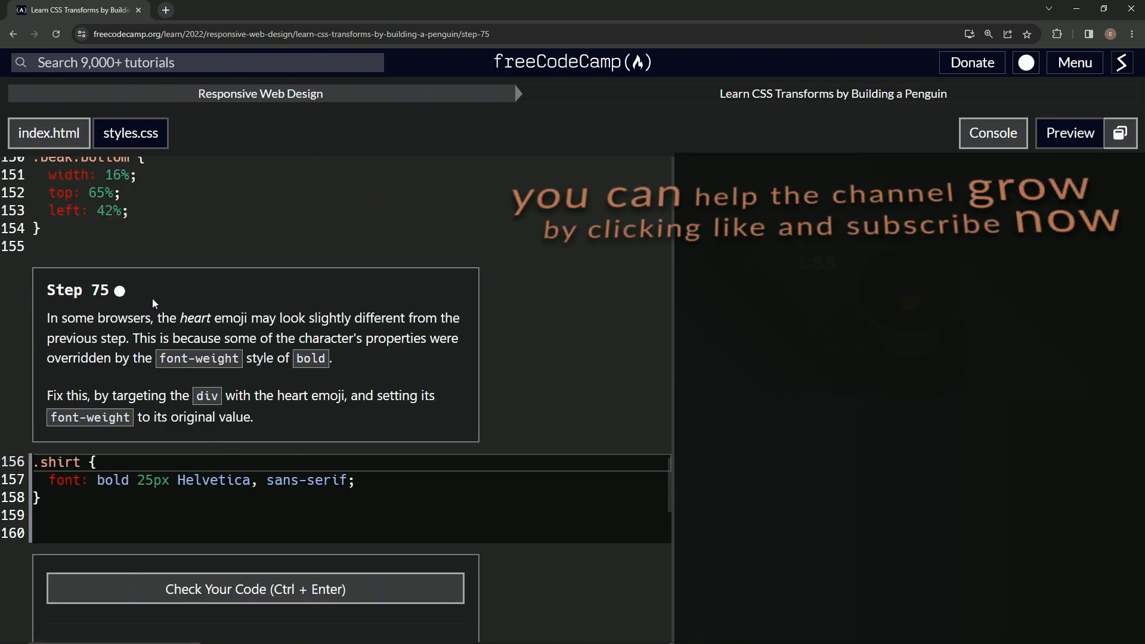